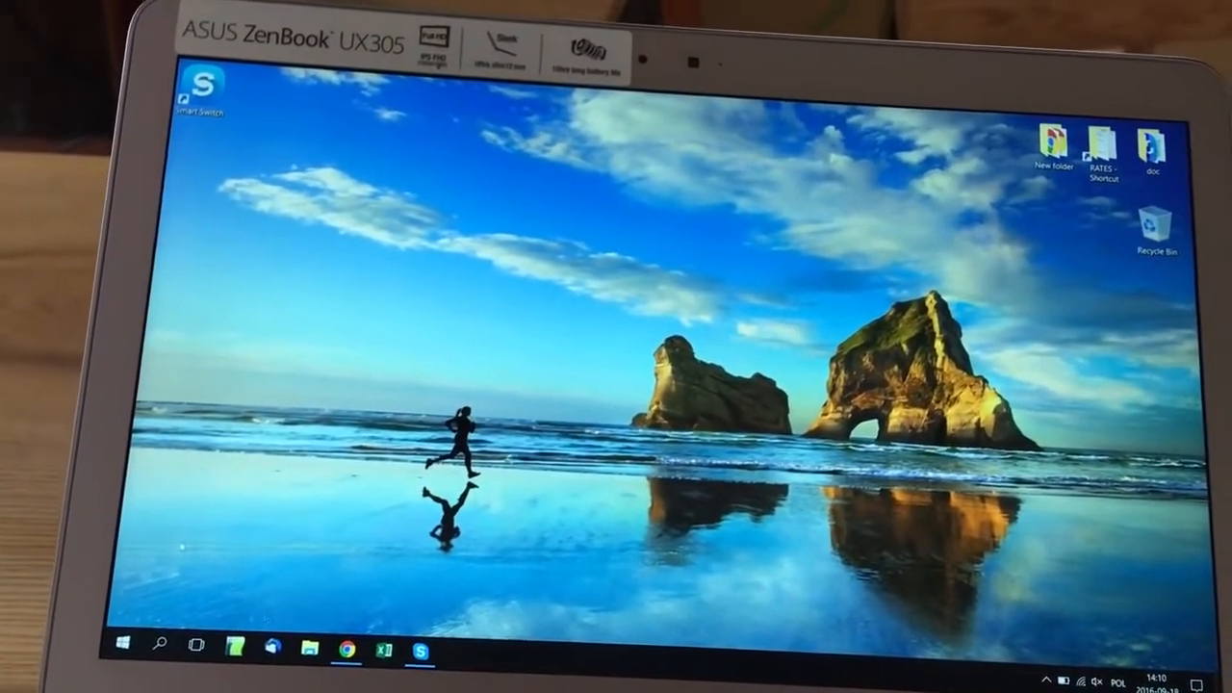
Launch Google Chrome from the taskbar to search for Samsung Smart Switch
click(335, 644)
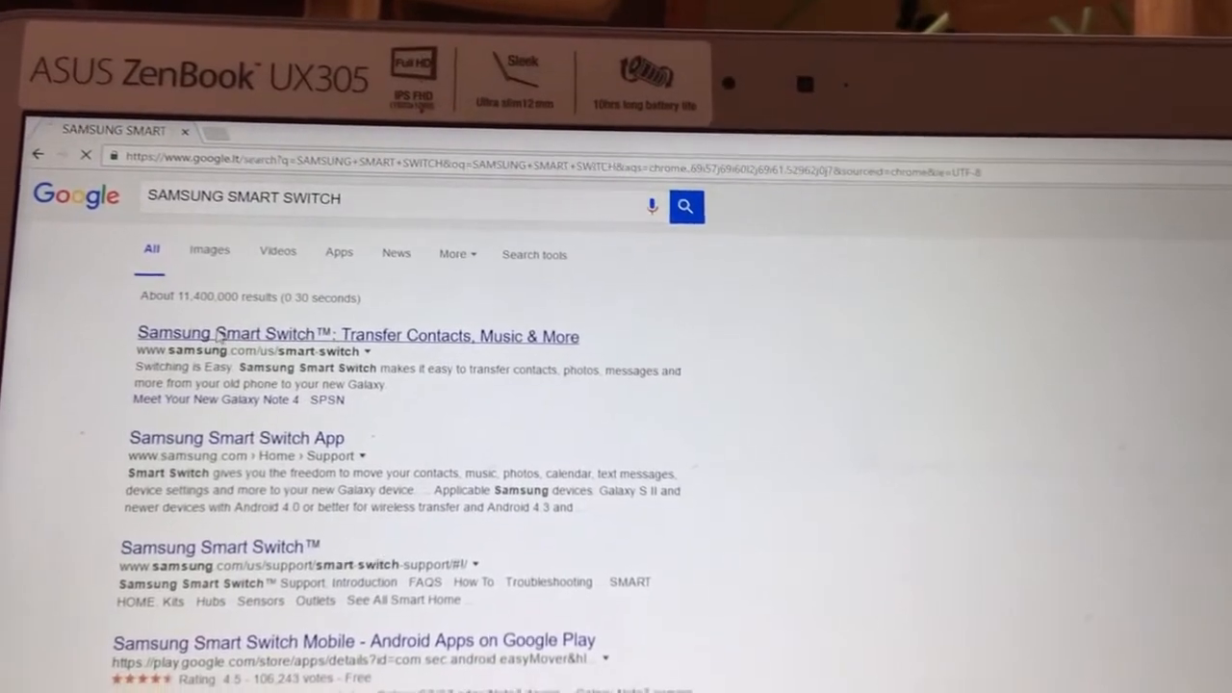
Open the 'Samsung Smart Switch™: Transfer Contacts, Music & More' result and scroll through its sections
click(357, 335)
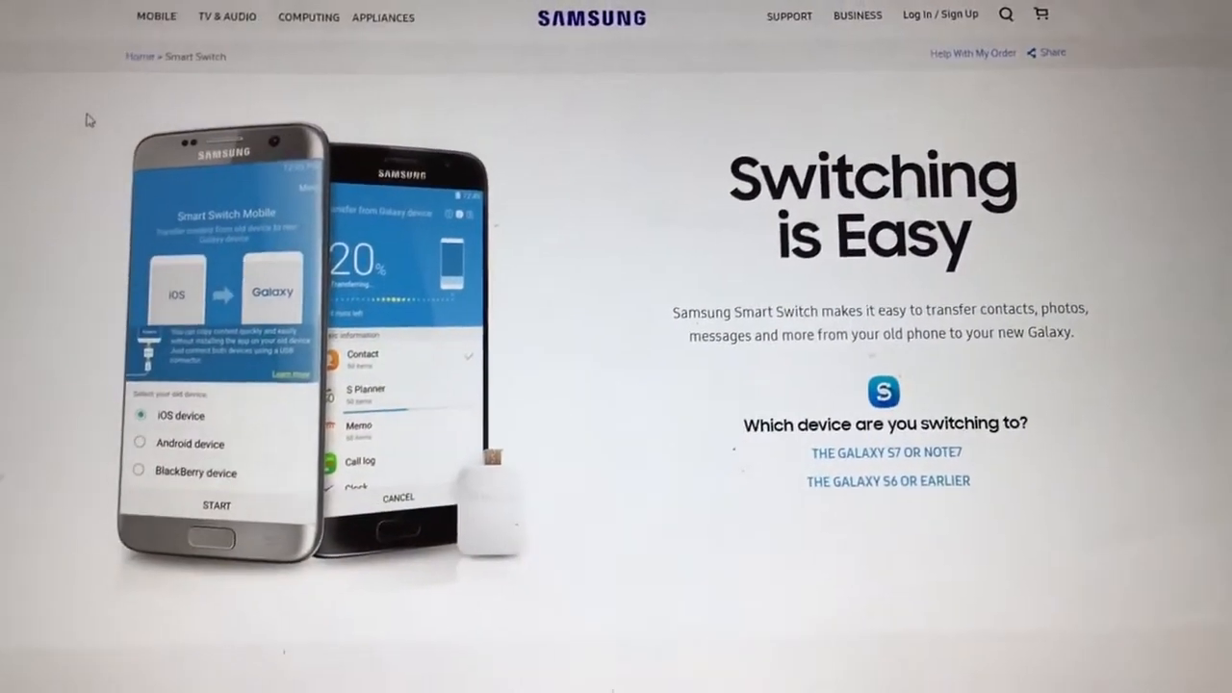
scroll(down, 3)
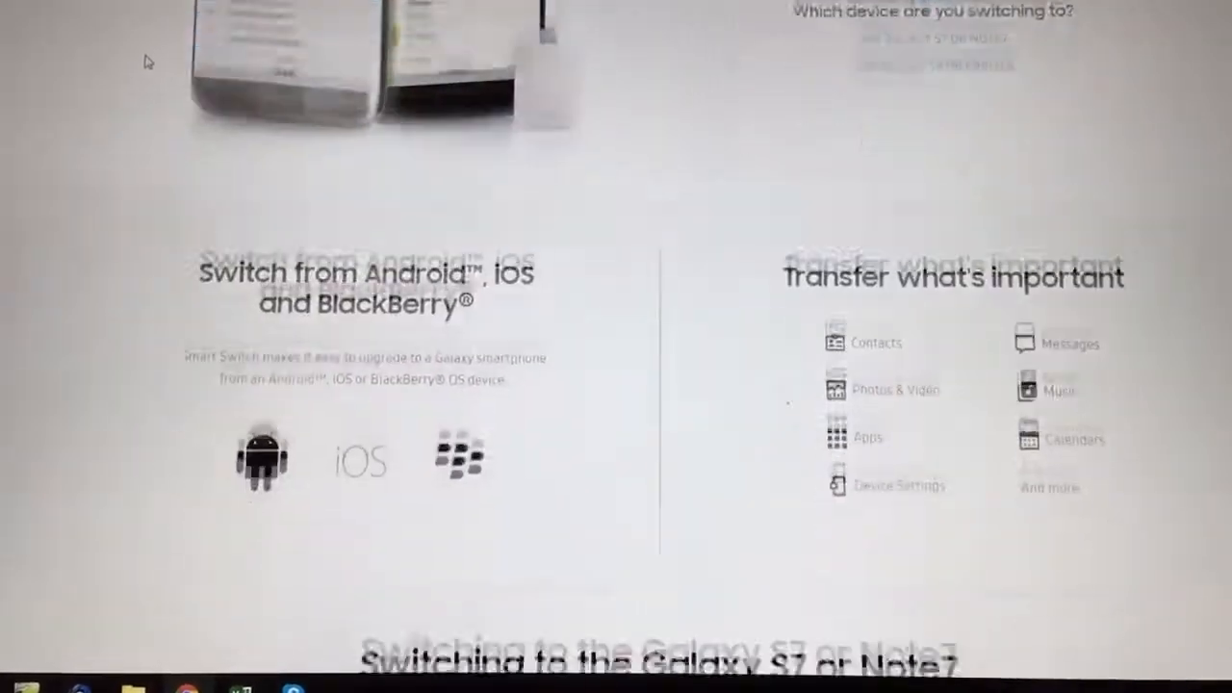
scroll(down, 3)
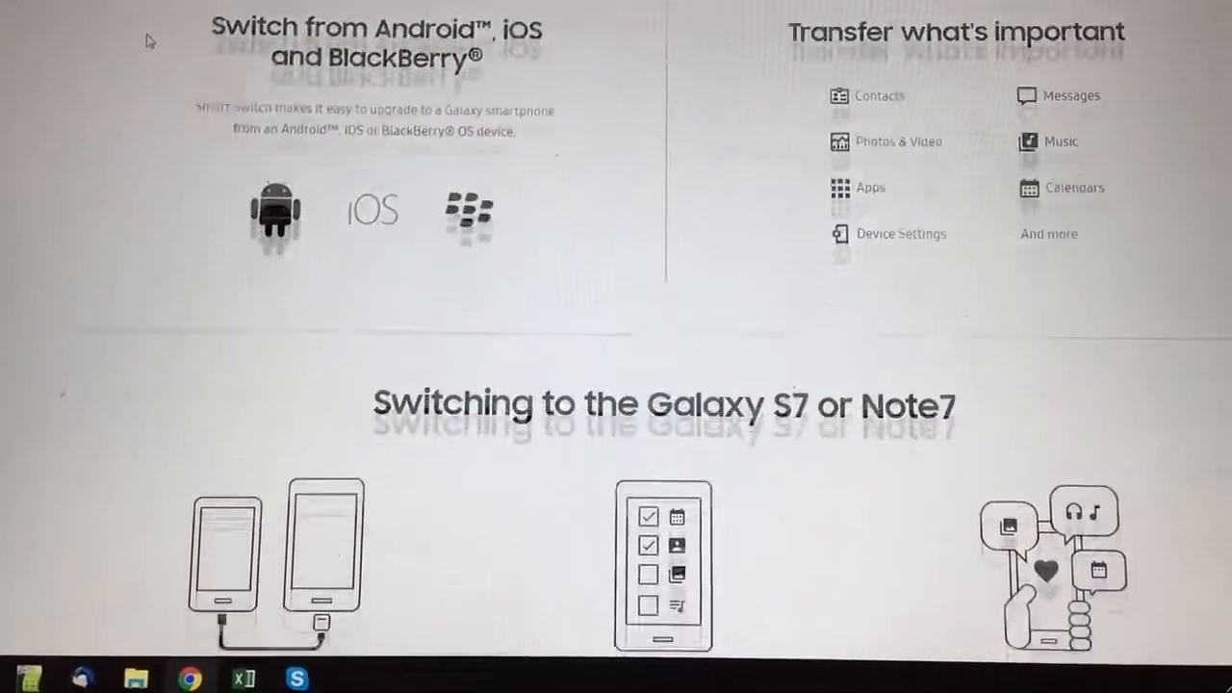
scroll(down, 3)
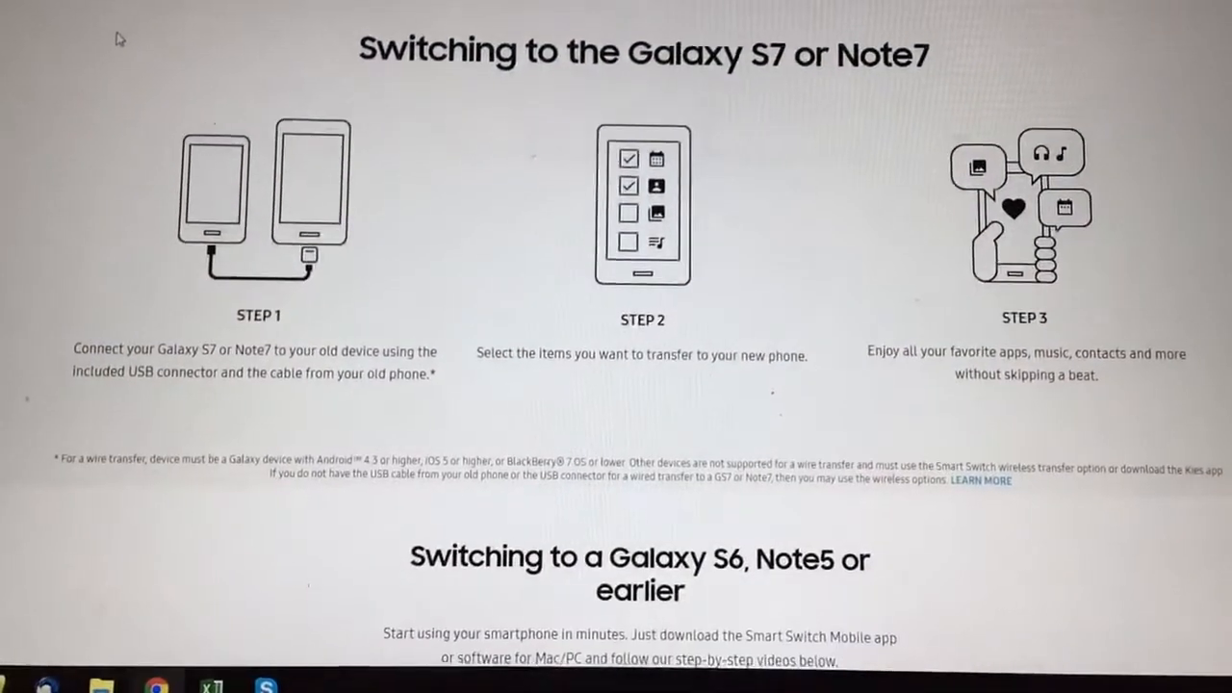
scroll(down, 3)
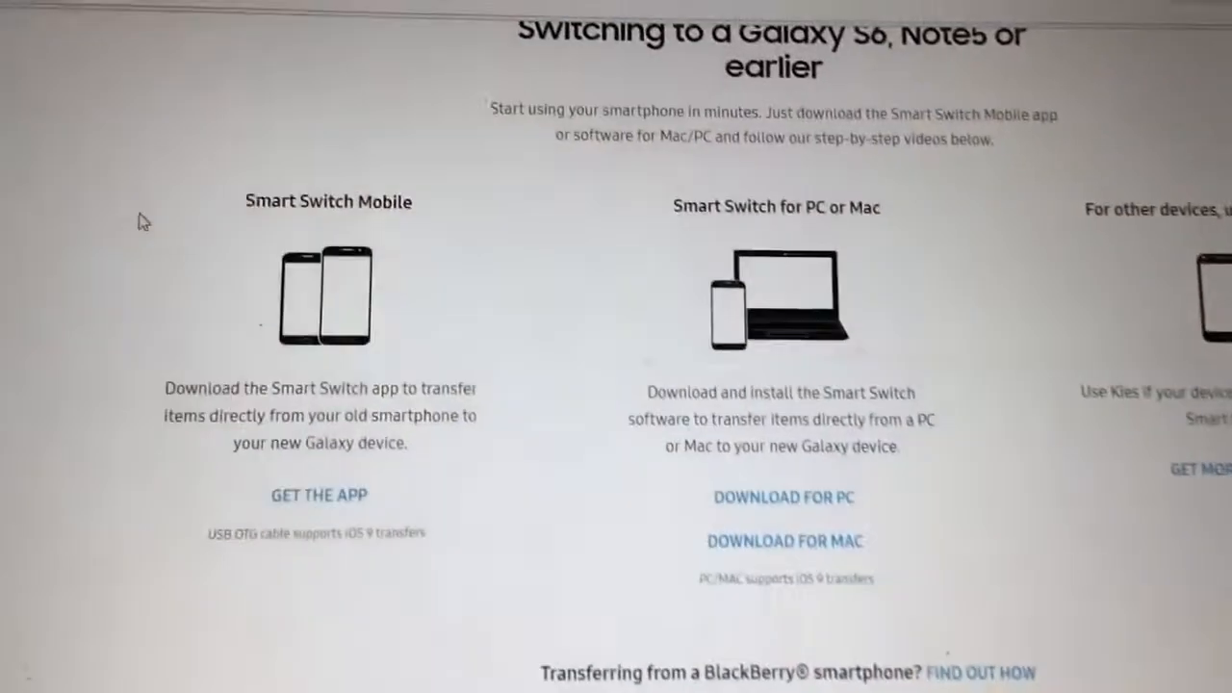
scroll(down, 3)
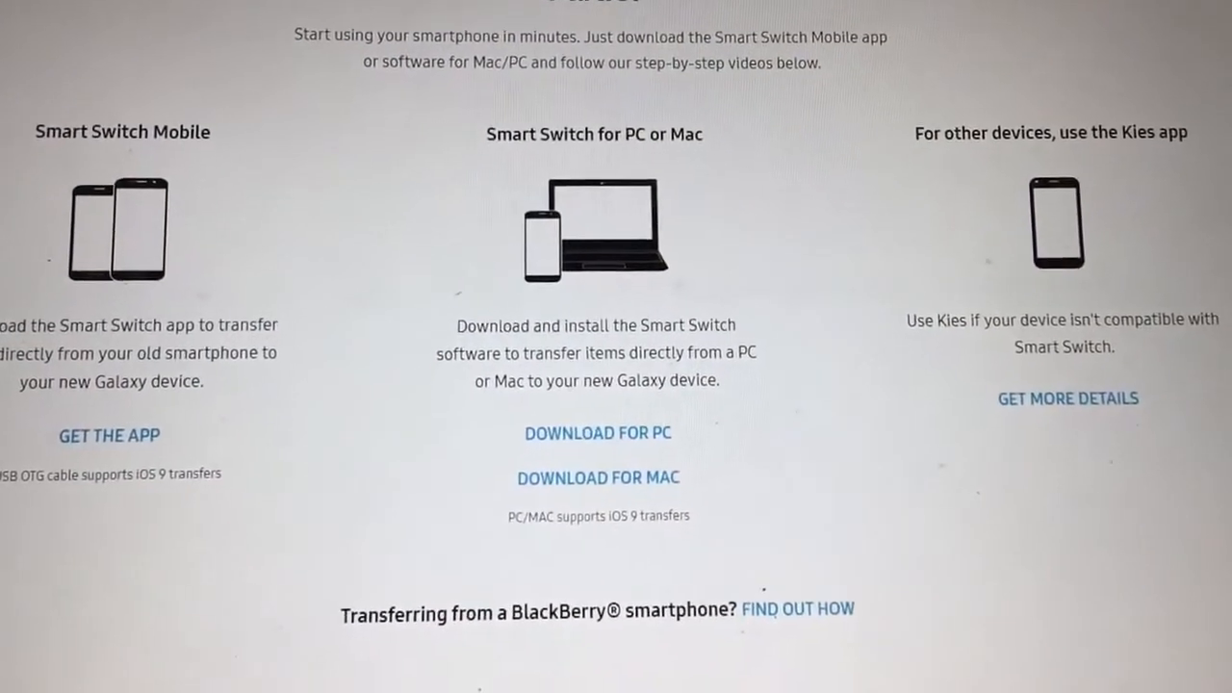
scroll(down, 3)
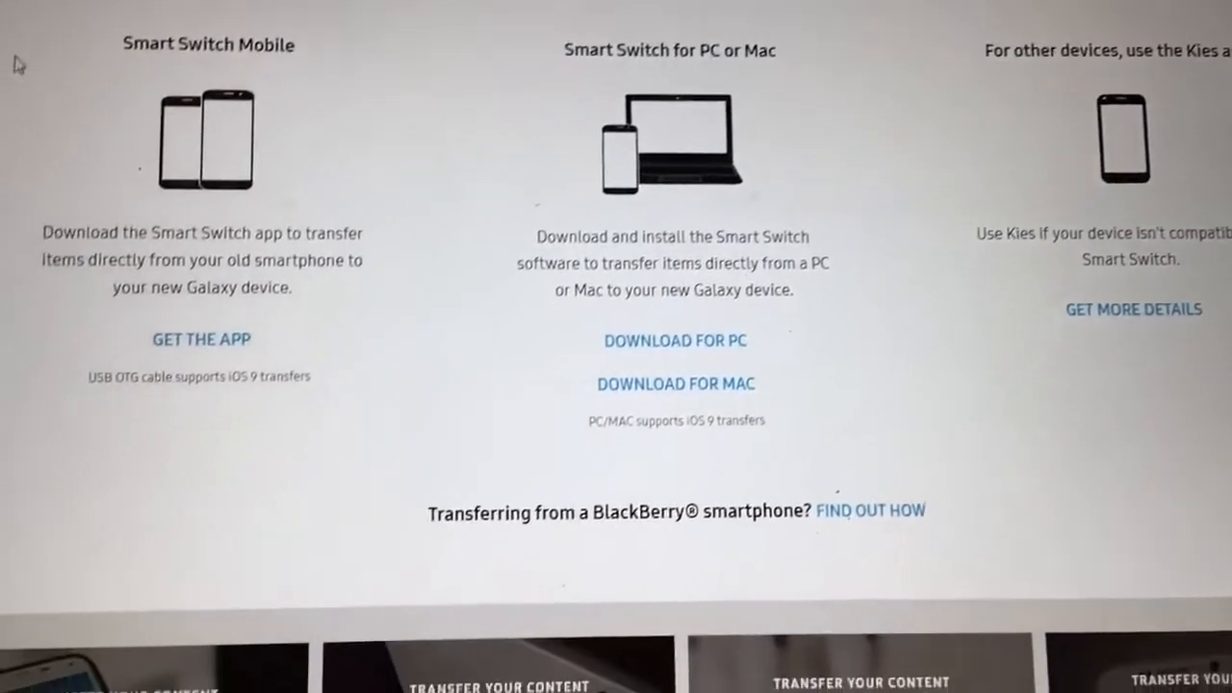
scroll(down, 3)
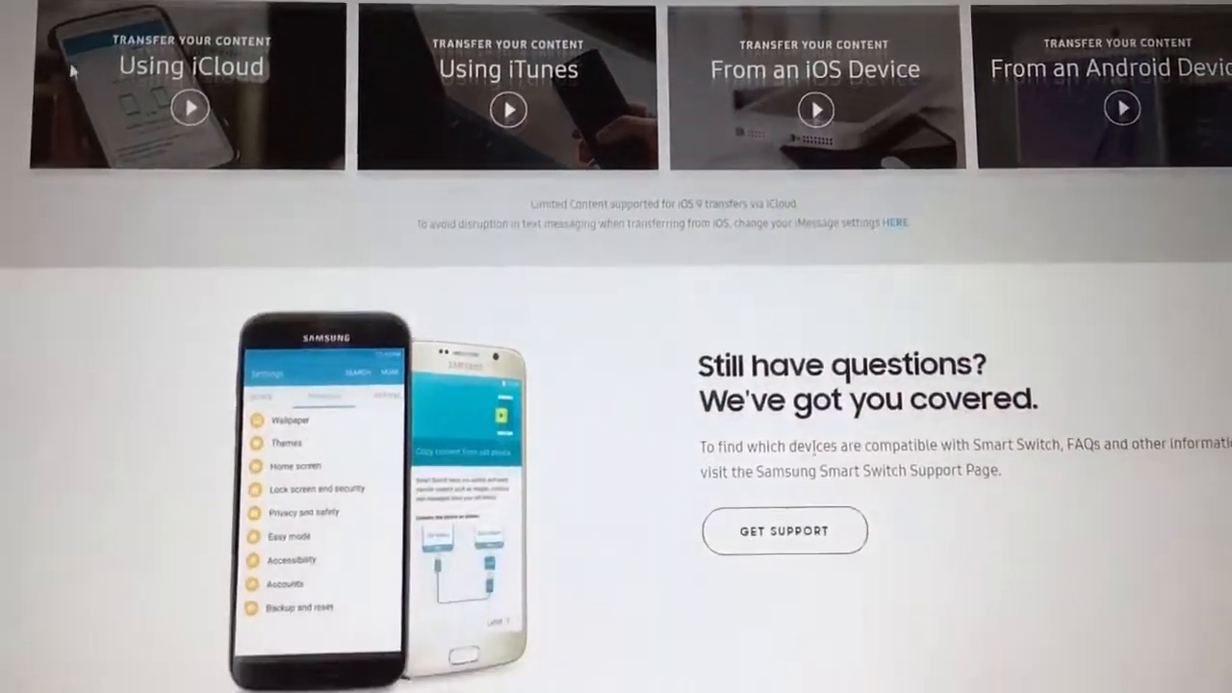
scroll(down, 3)
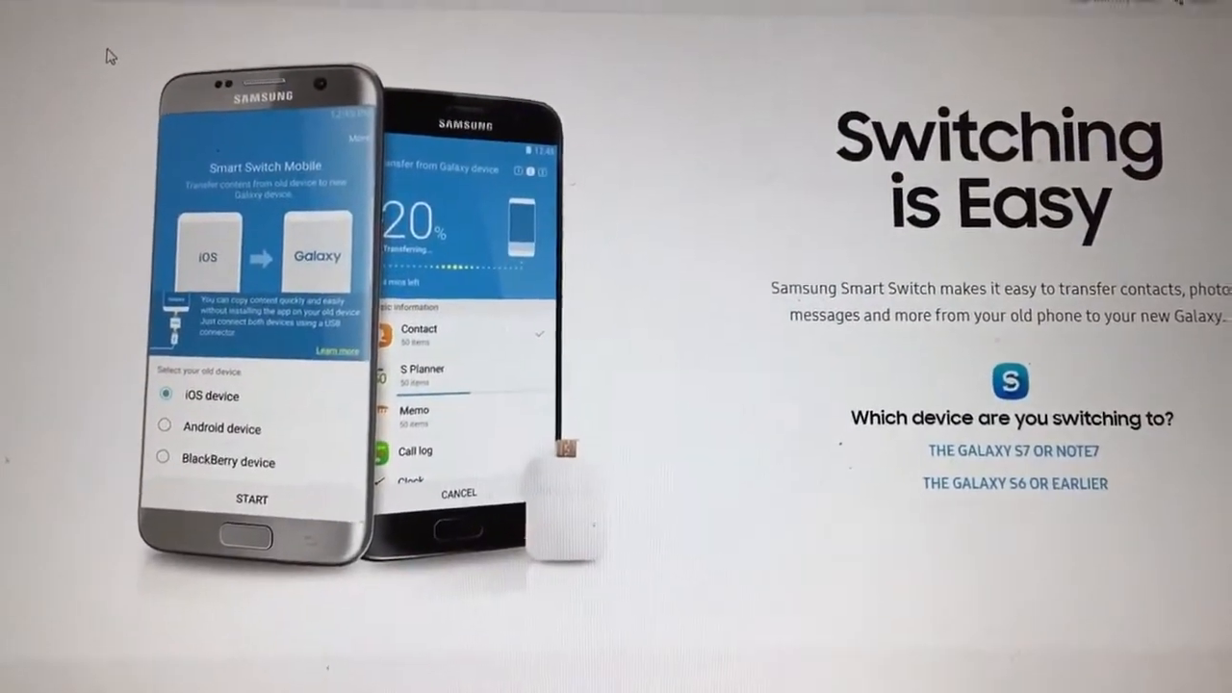
Jump to the Galaxy S6 or earlier section and choose Download for PC
click(1014, 484)
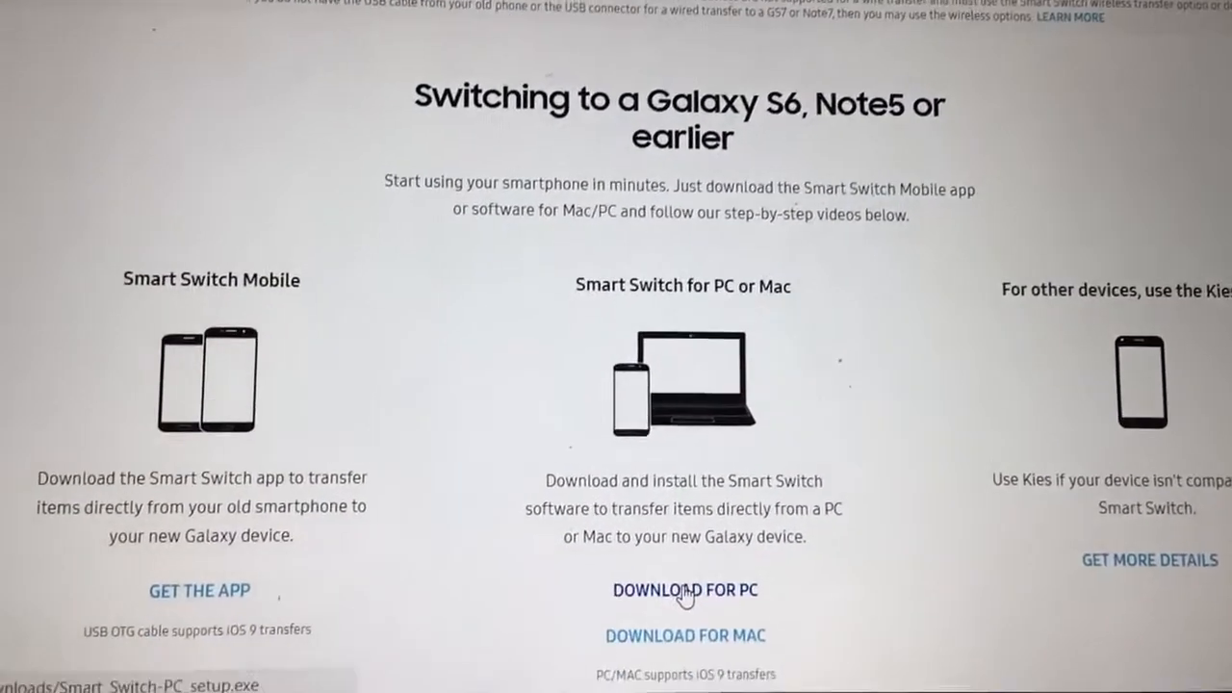
click(685, 590)
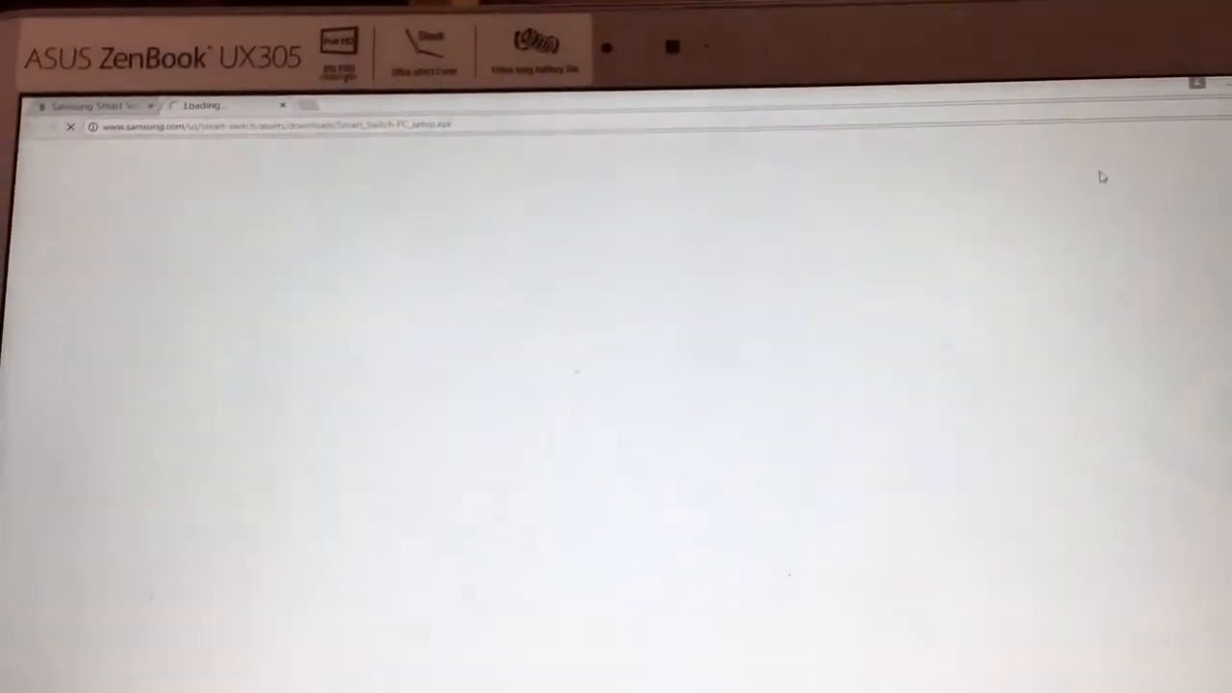